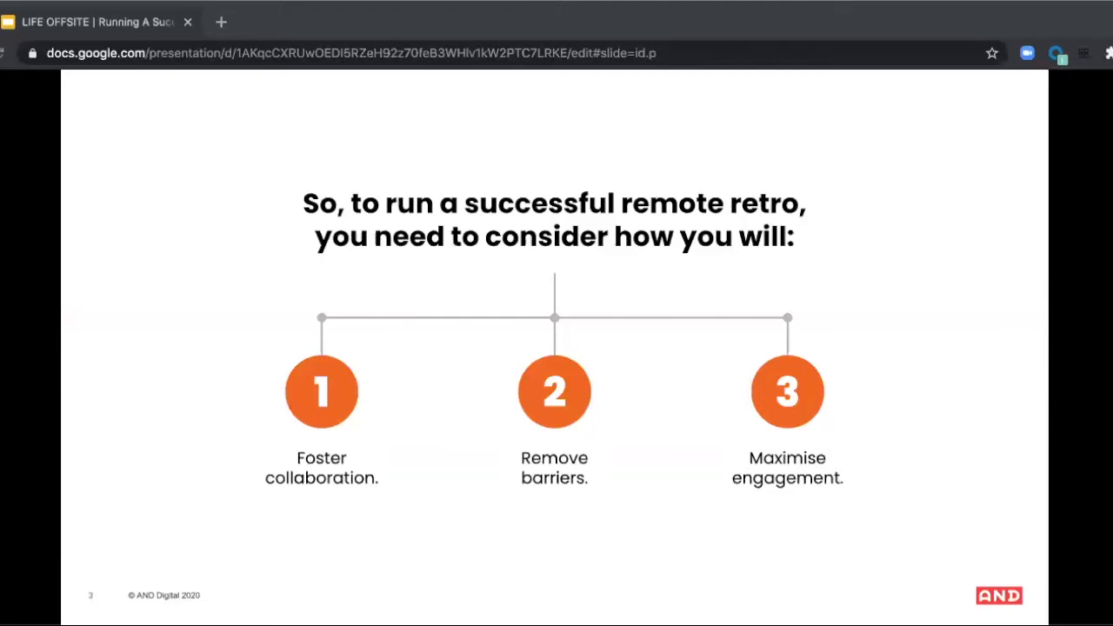
Advance past the overview and five-steps slides to slide 8, 'Maximising engagement'
key(Right)
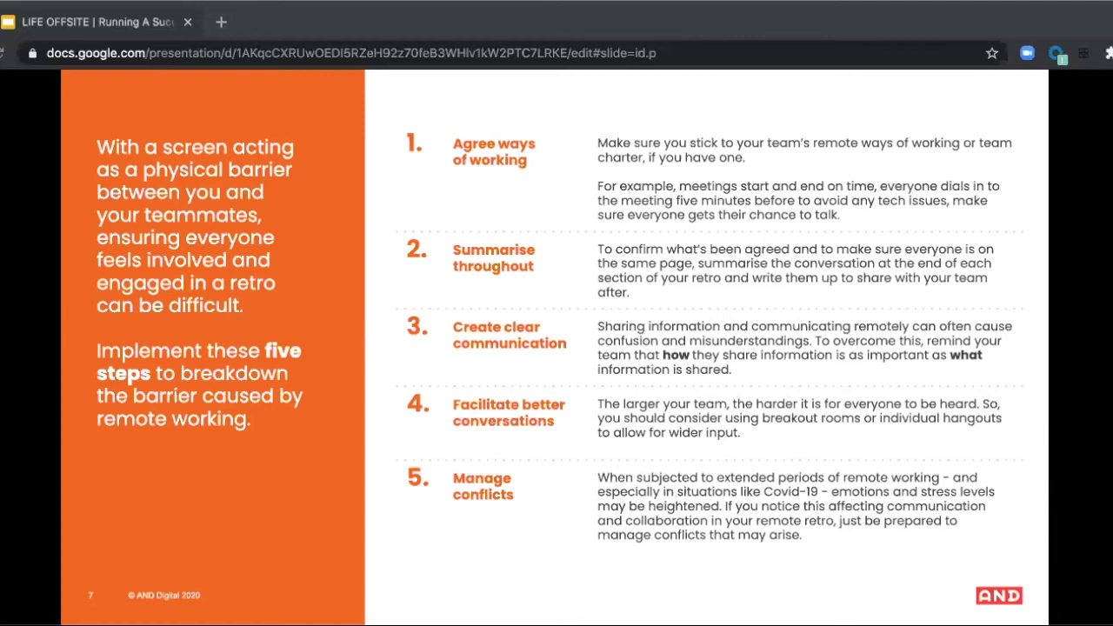
key(Right)
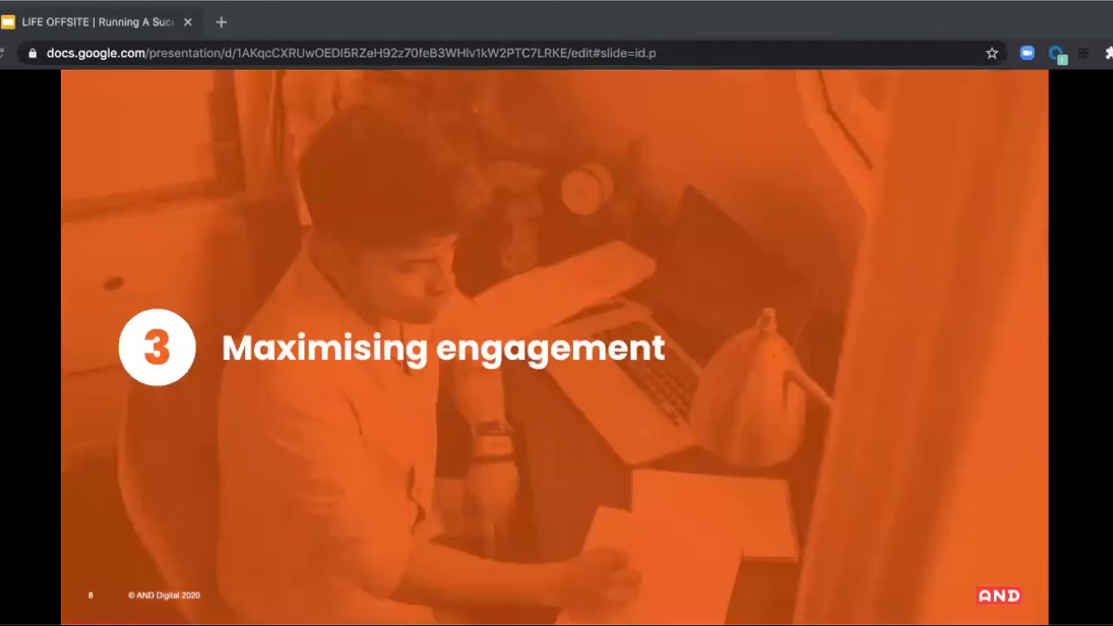